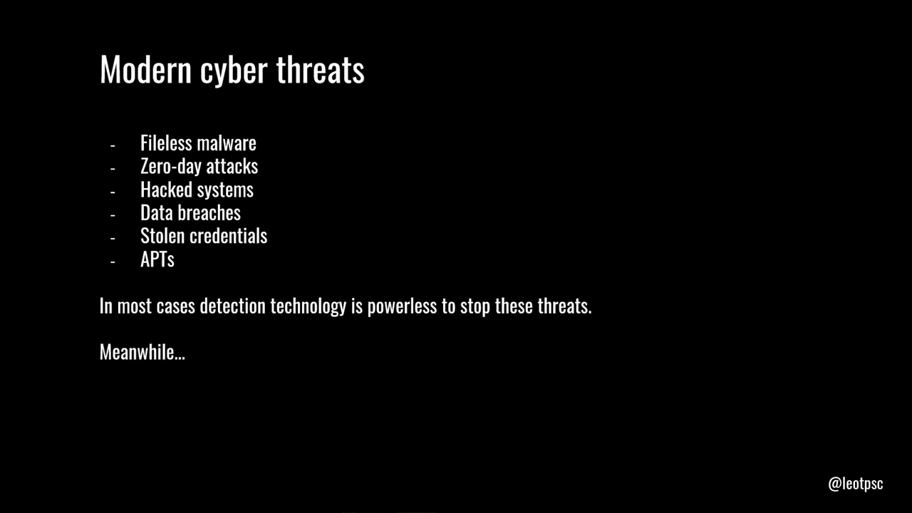
# Step: Advance the slides, then open the Windows power menu showing Update and shut down / Update and restart
pyautogui.press('Right')
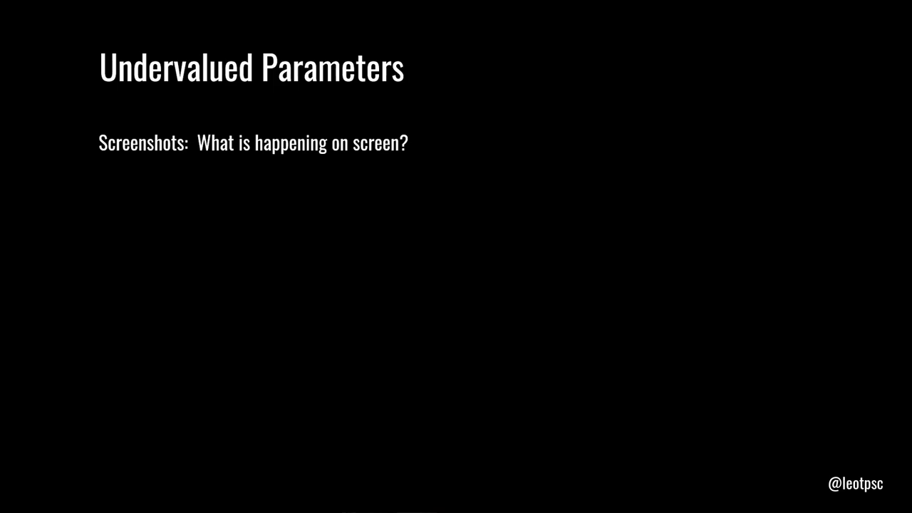
pyautogui.press('Right')
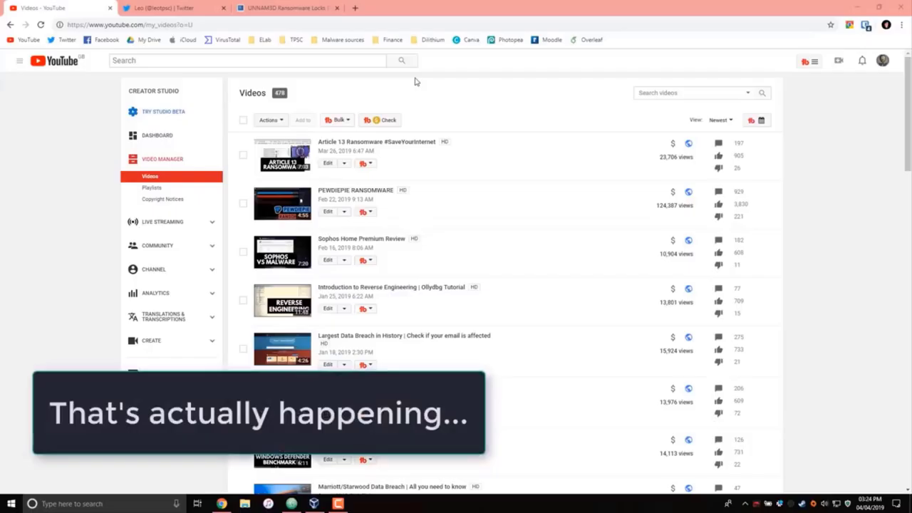
pyautogui.moveTo(465, 131)
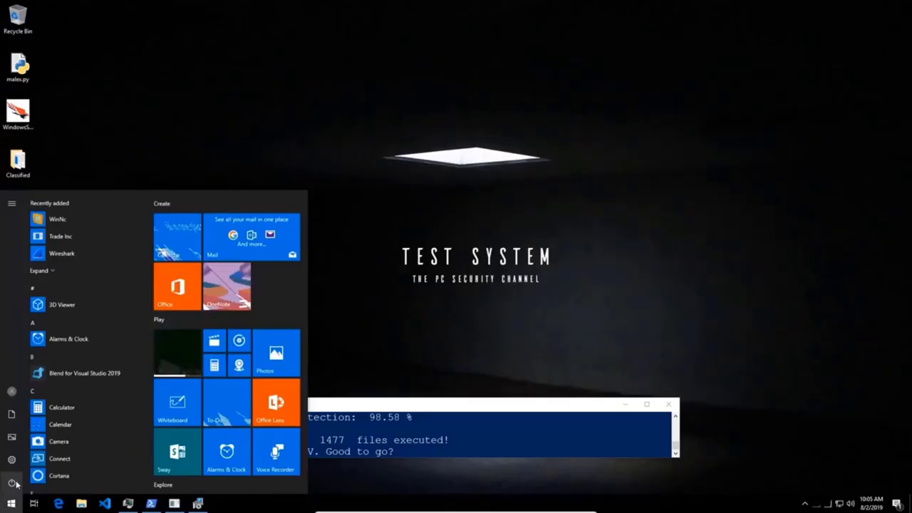
pyautogui.click(9, 481)
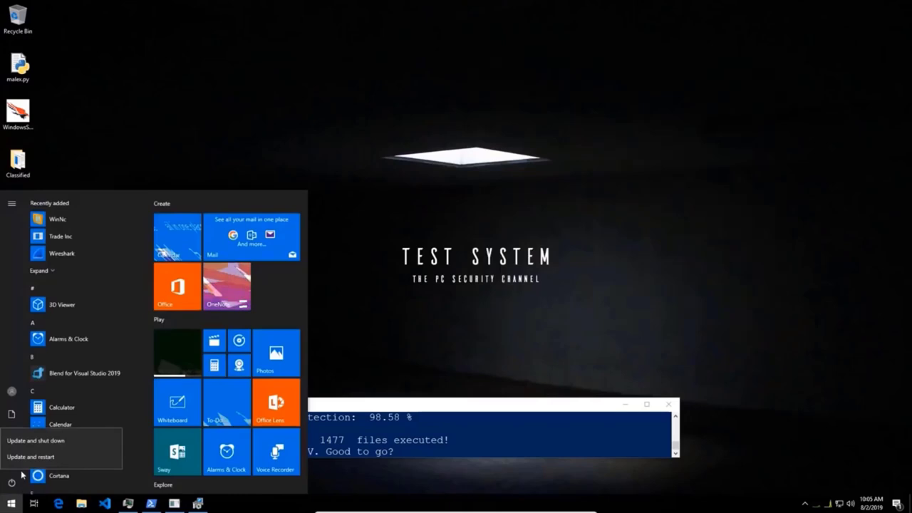